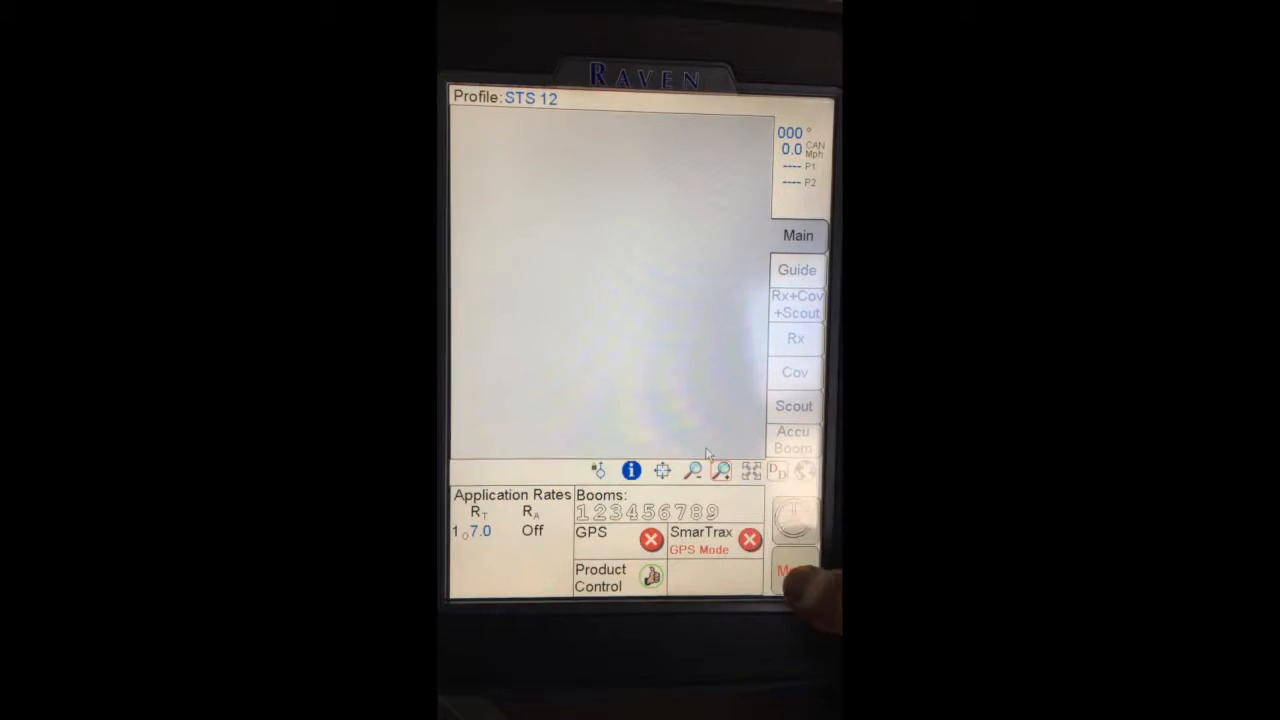
Shut down the sprayer application via Menu, choosing Exit to Menu.
{"action": "left_click", "coordinate": [794, 570]}
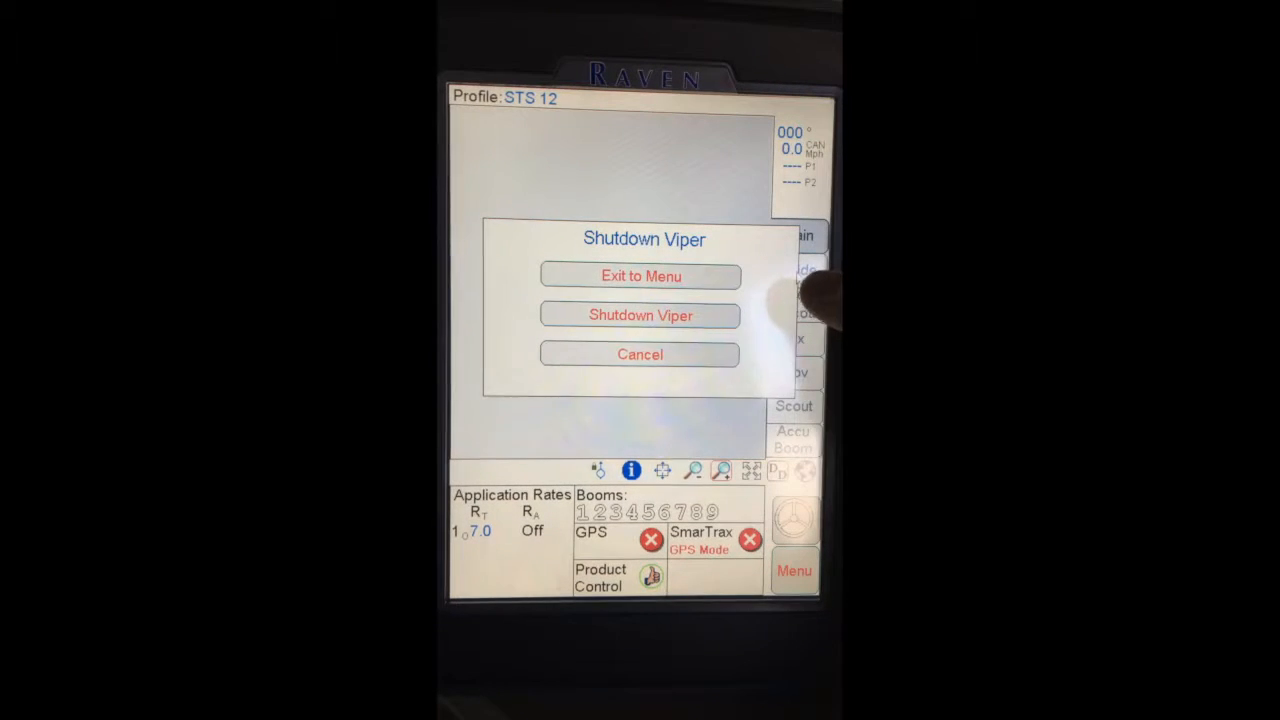
{"action": "left_click", "coordinate": [640, 276]}
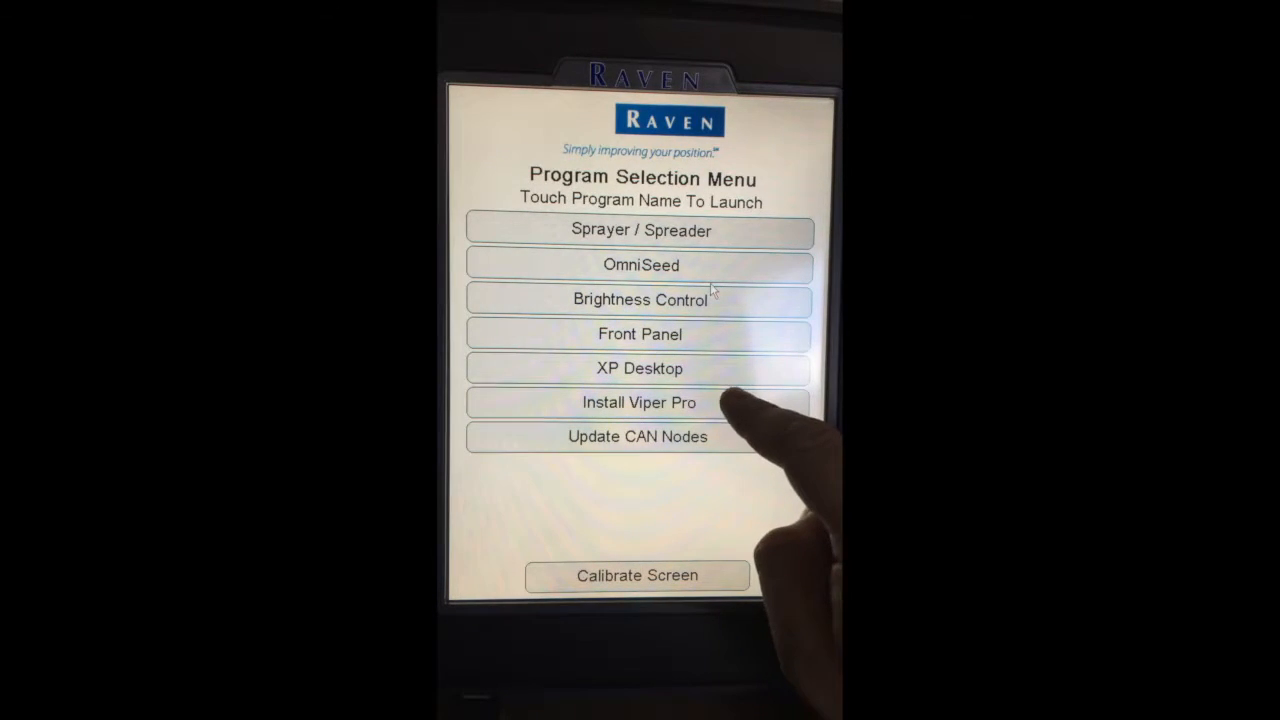
{"action": "left_click", "coordinate": [639, 402]}
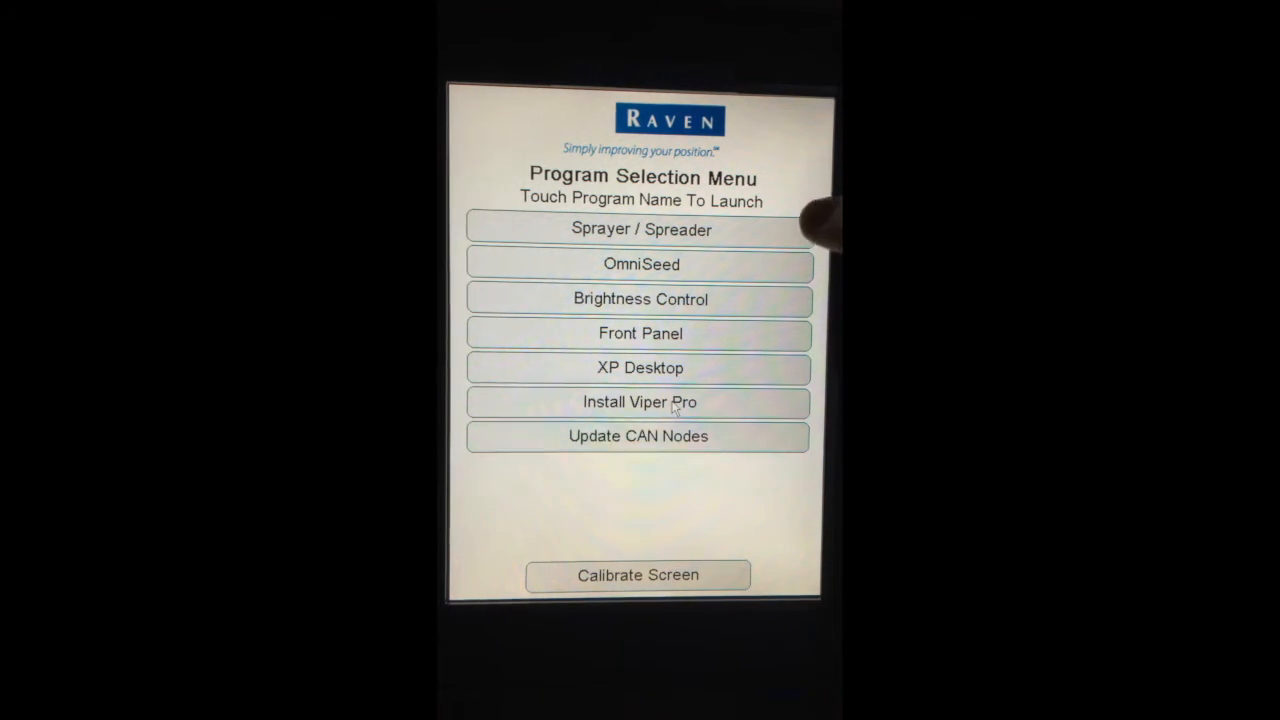
Launch Sprayer / Spreader and accept the Operator Liability Warning.
{"action": "left_click", "coordinate": [640, 229]}
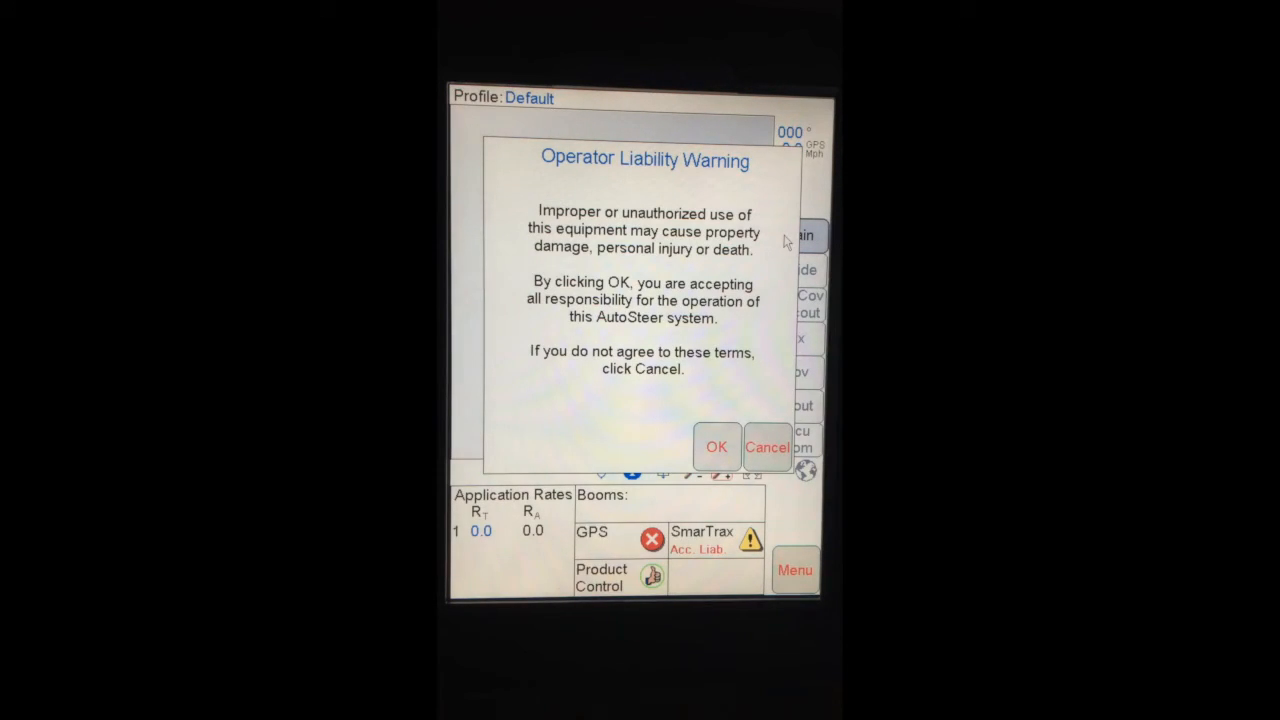
{"action": "left_click", "coordinate": [716, 447]}
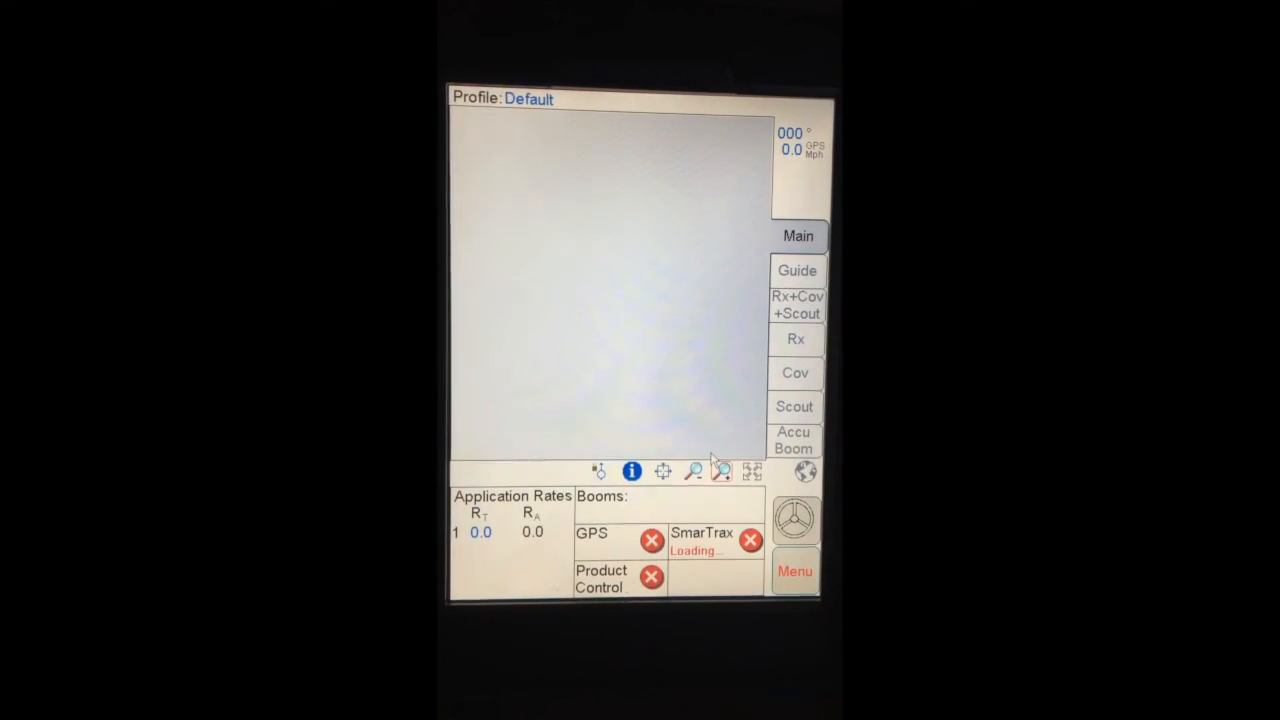